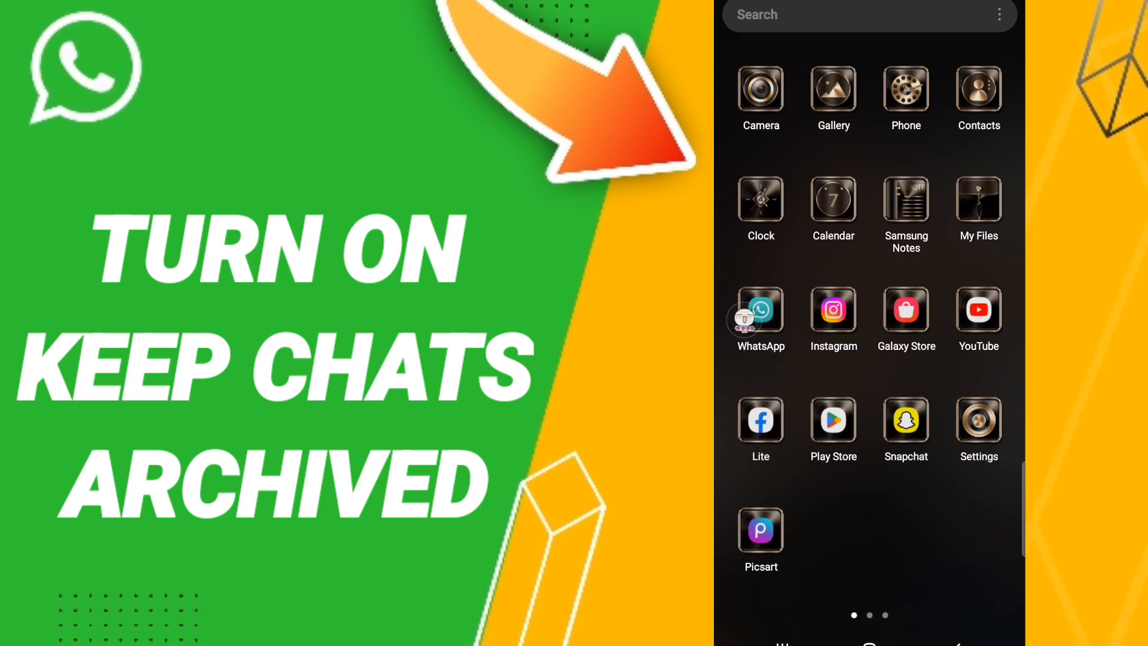
Launch WhatsApp from the home screen so the Chats list appears
click(760, 310)
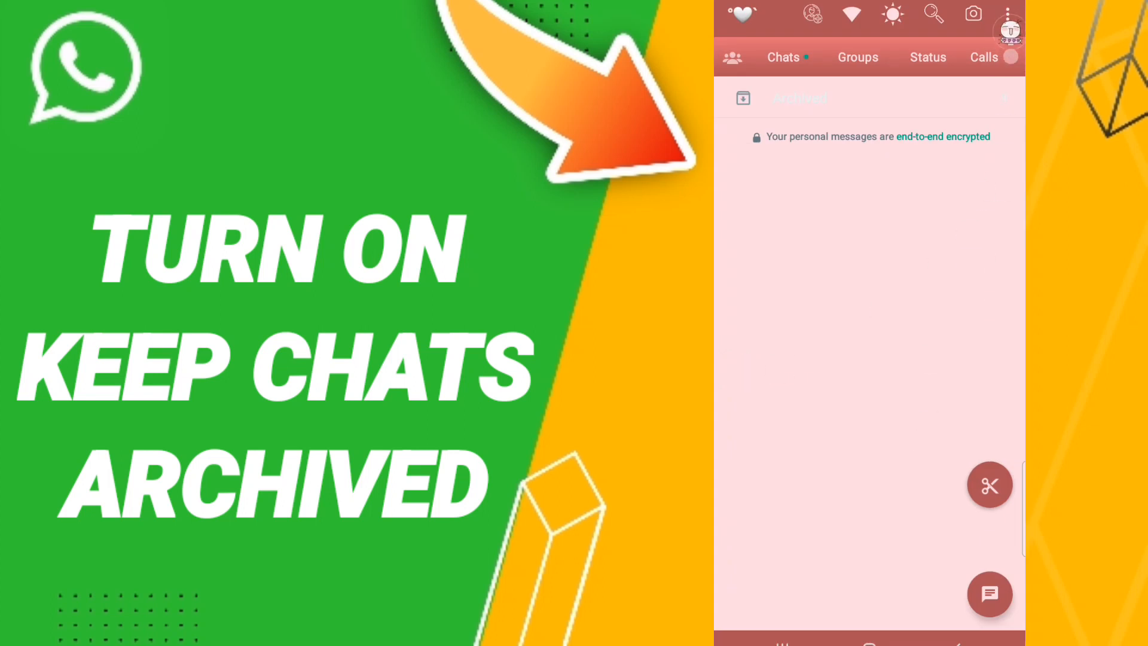
Open WhatsApp Settings from the three-dot overflow menu
click(1010, 16)
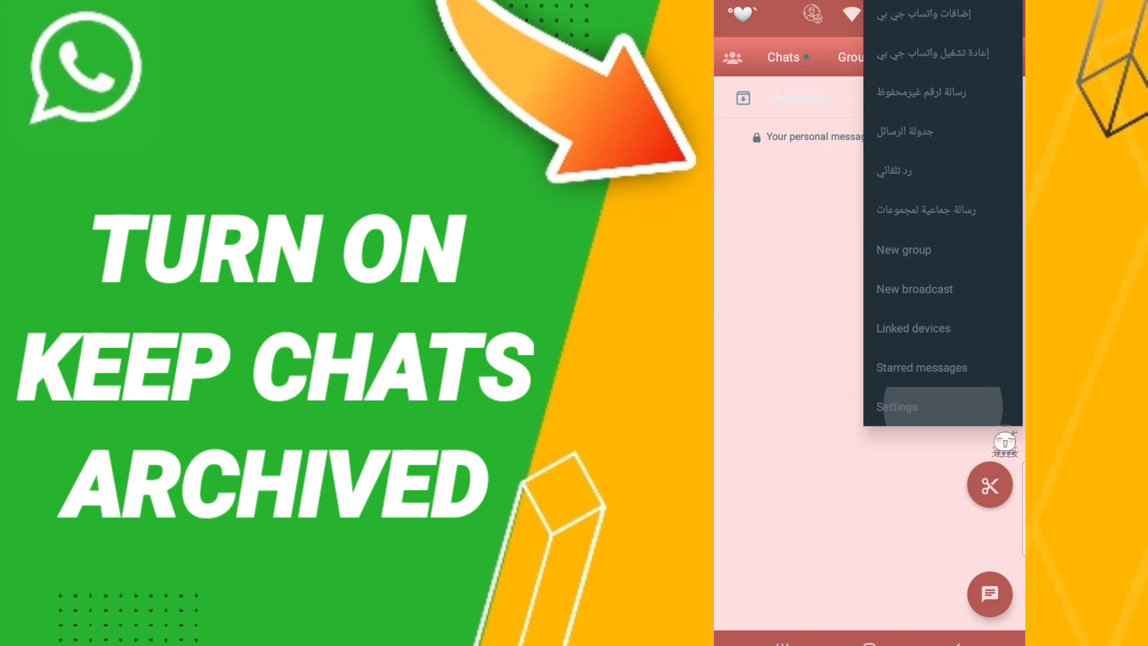
click(896, 407)
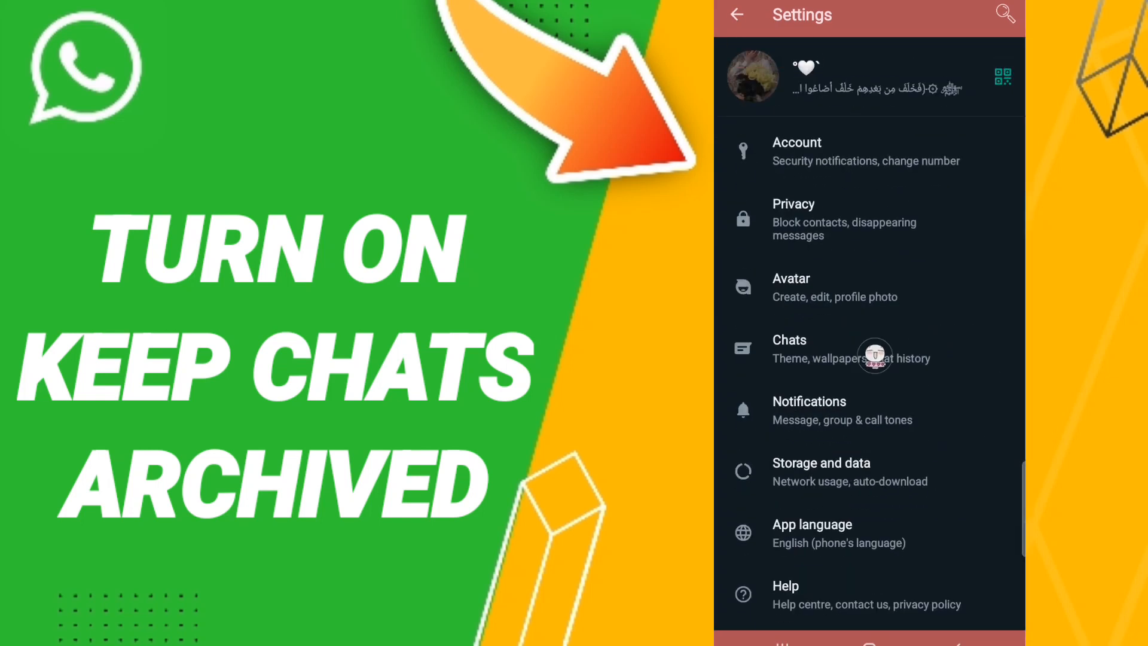
In Chats settings, switch on 'Keep chats archived'
click(842, 349)
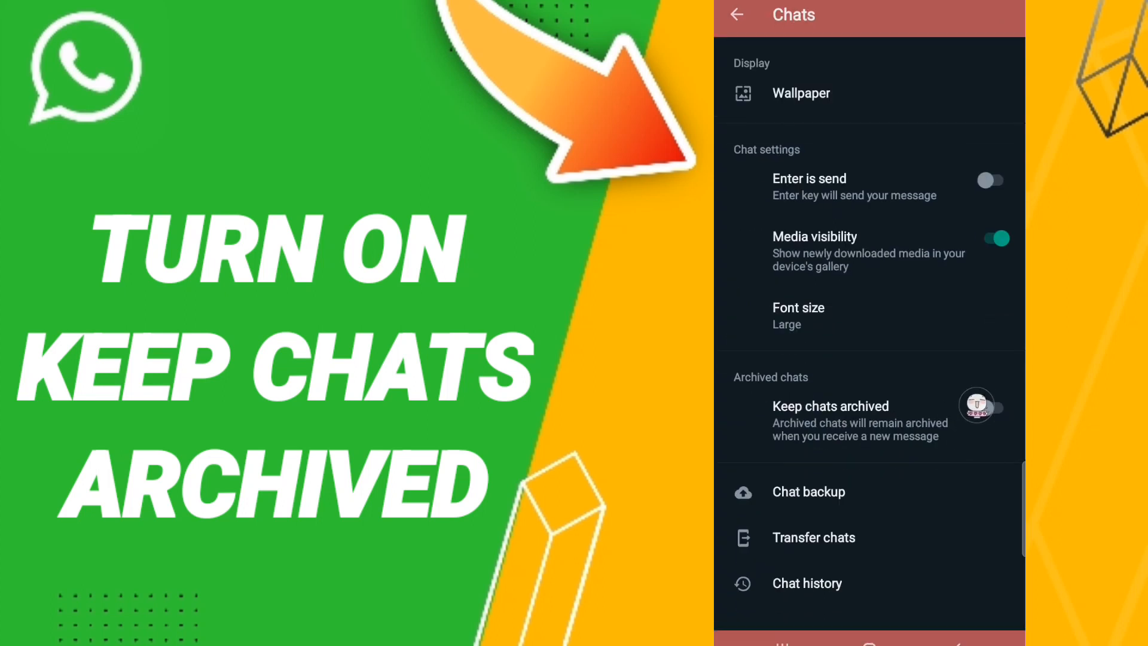
click(993, 406)
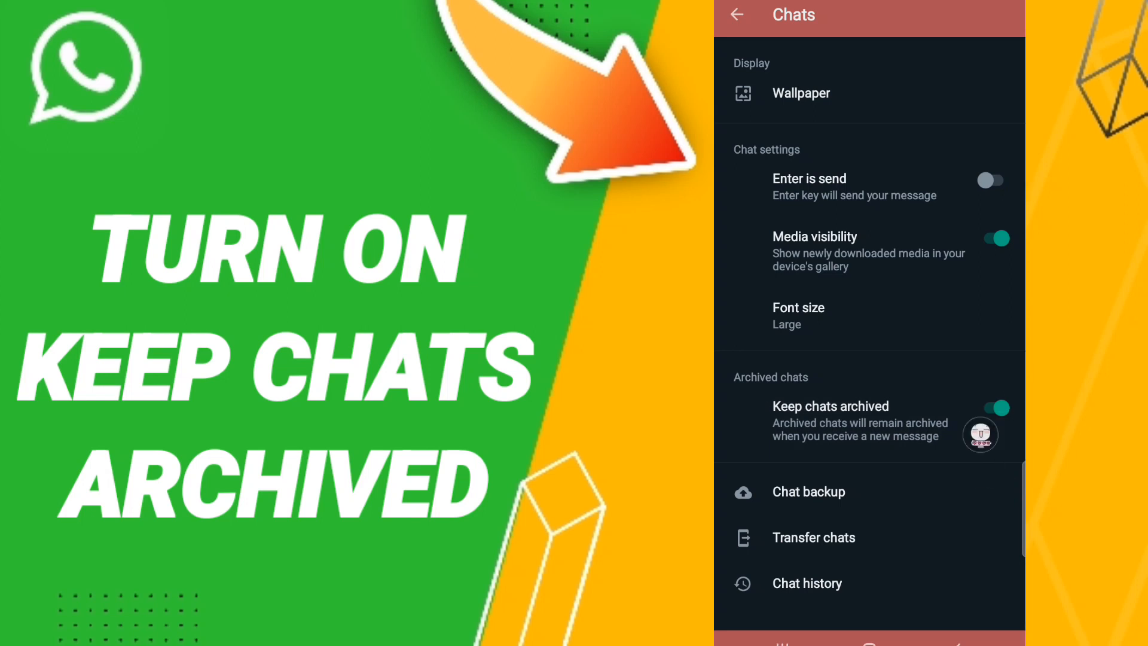